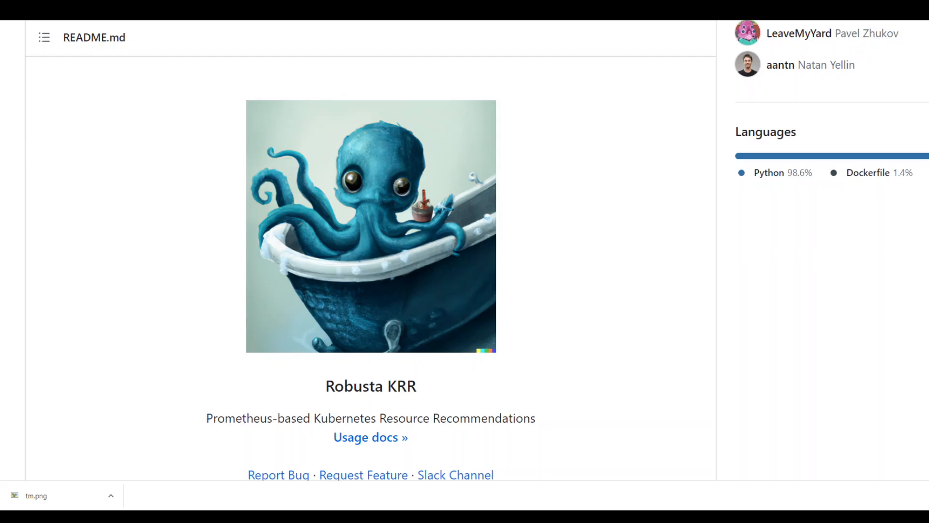
Scroll past the KRR logo and scan-result image to the project description and Features heading
scroll("down", 3)
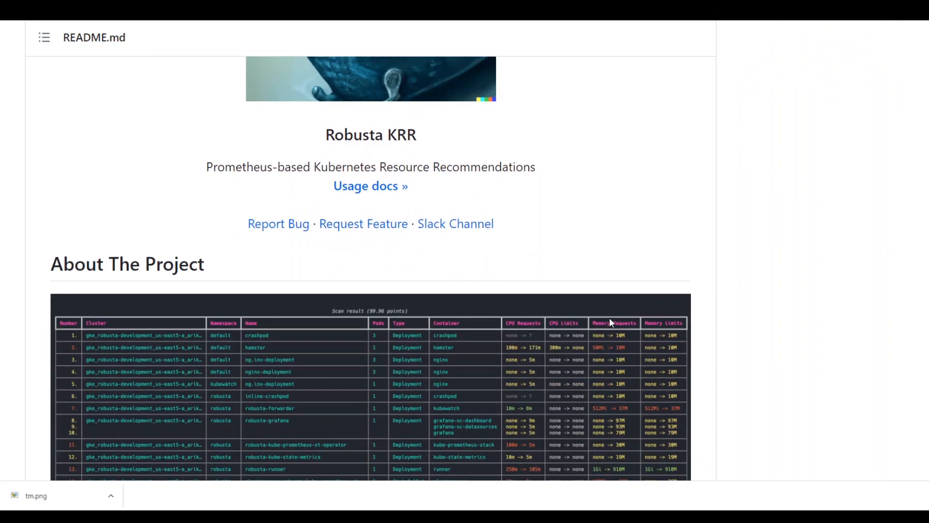
scroll("down", 3)
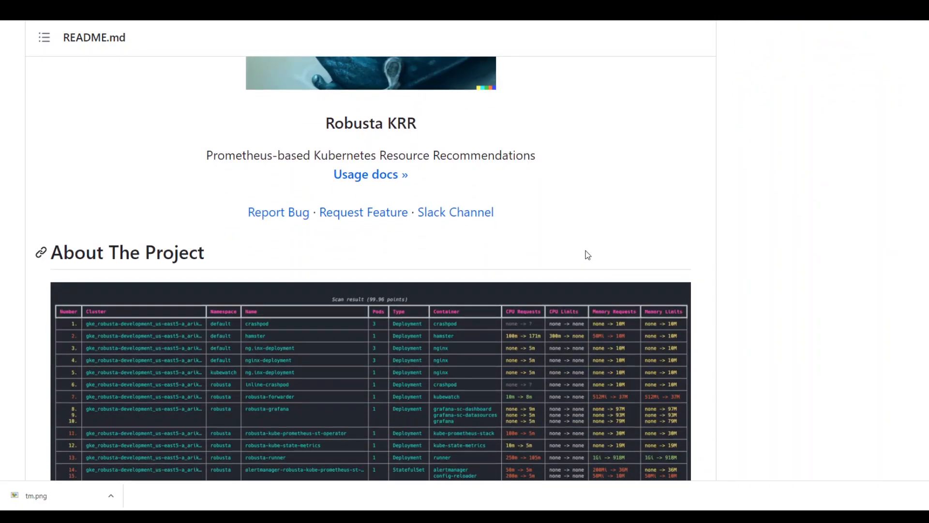
mouse_move(794, 286)
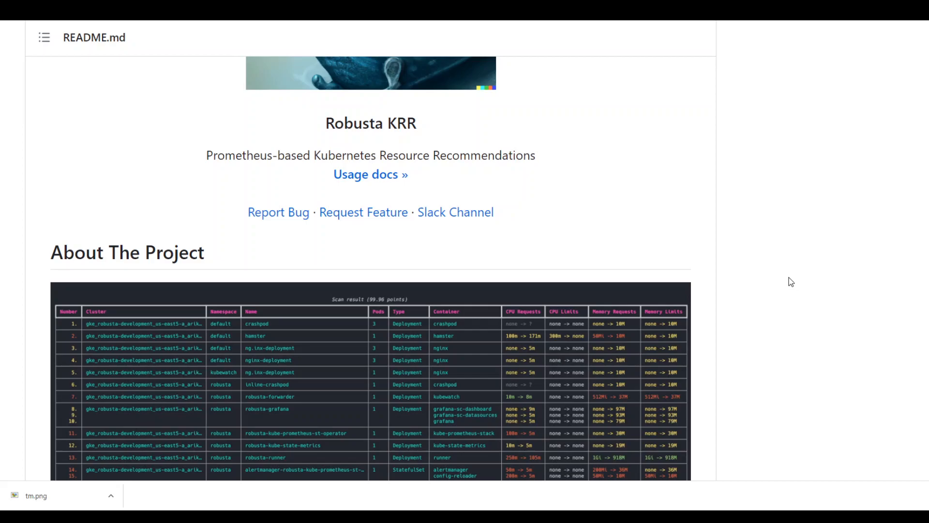
mouse_move(782, 328)
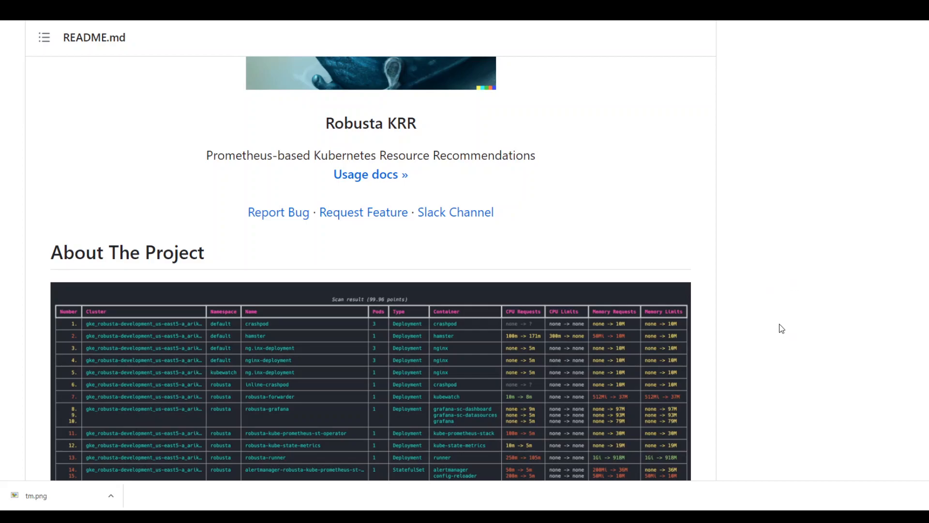
scroll("down", 3)
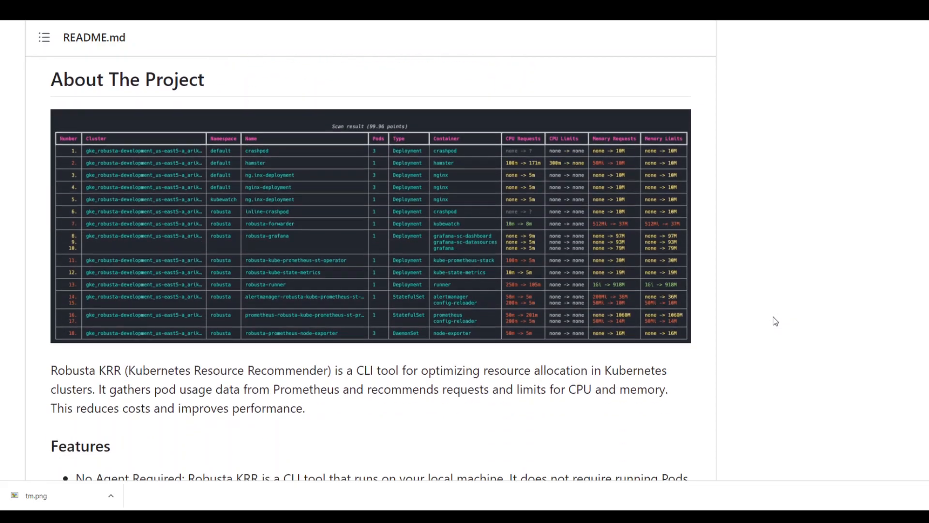
scroll("down", 3)
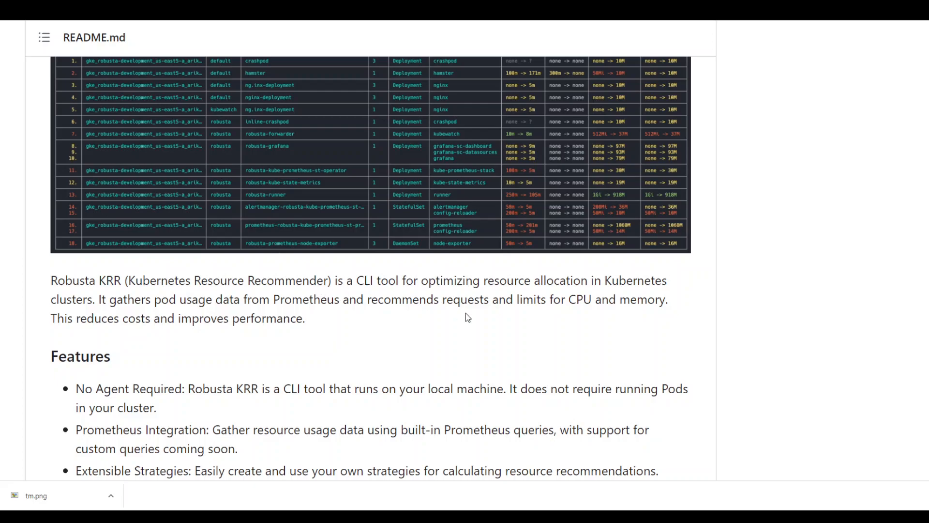
mouse_move(544, 325)
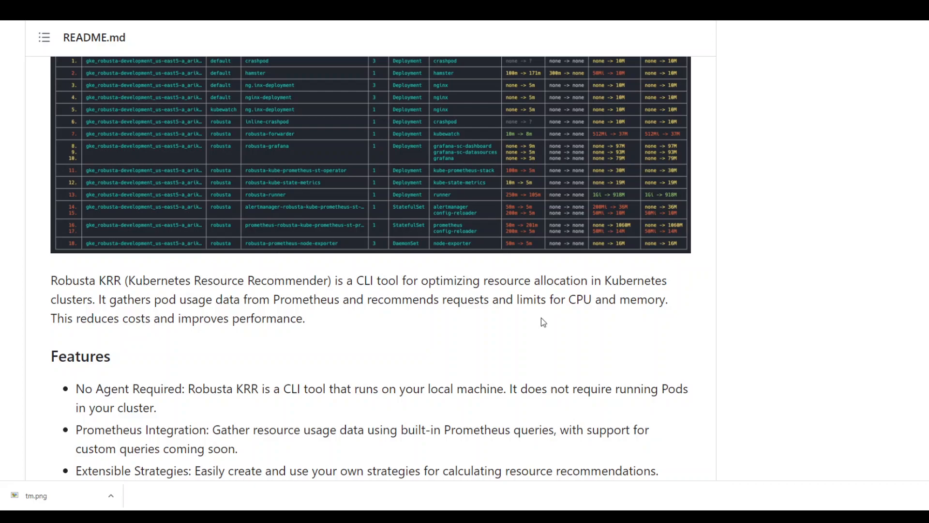
mouse_move(804, 304)
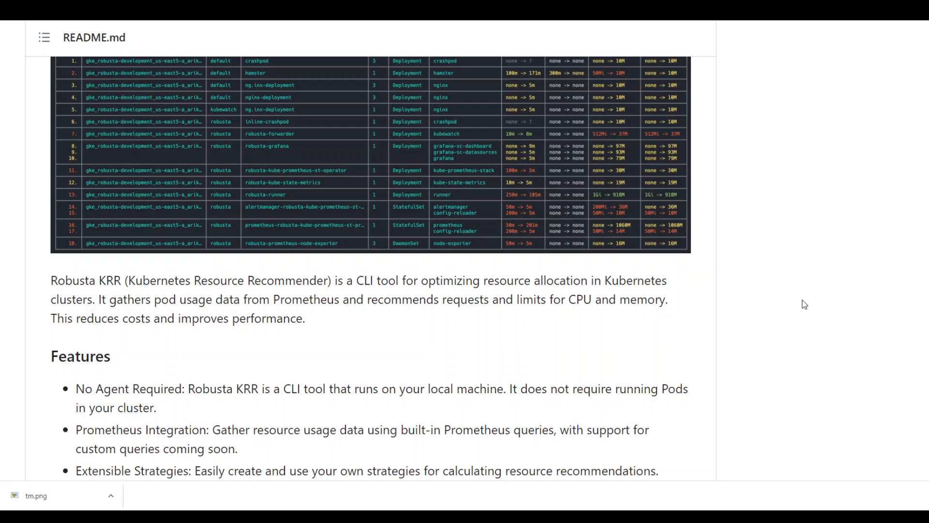
Scroll down to the full Features list, Resource Allocation Statistics and How it works heading
scroll("down", 3)
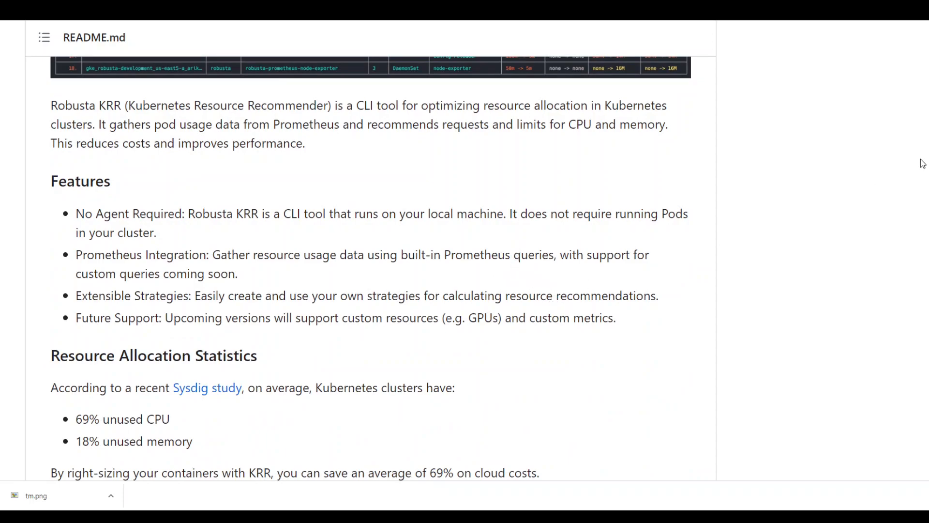
mouse_move(324, 289)
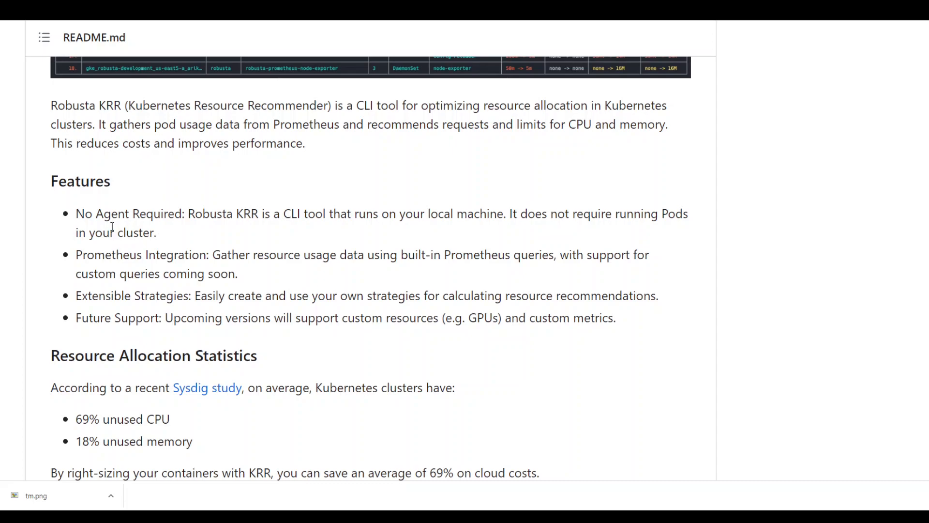
mouse_move(129, 245)
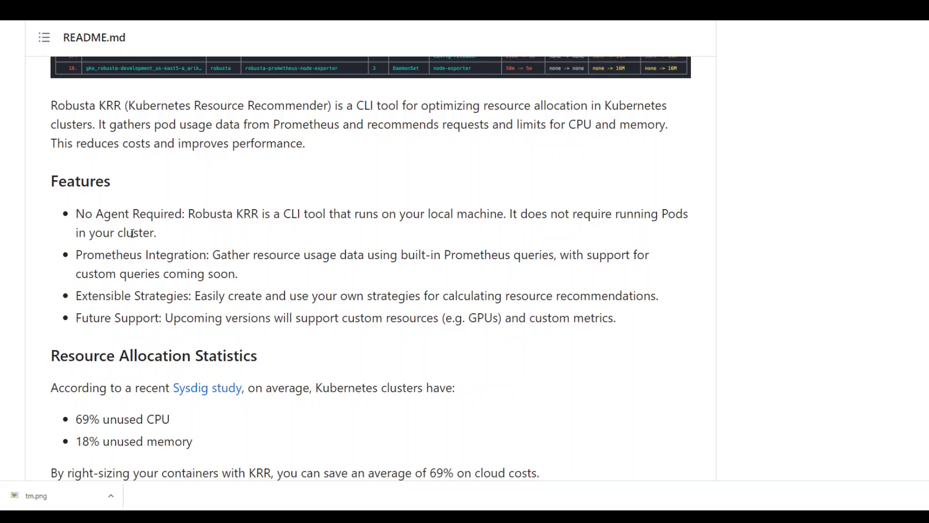
mouse_move(836, 295)
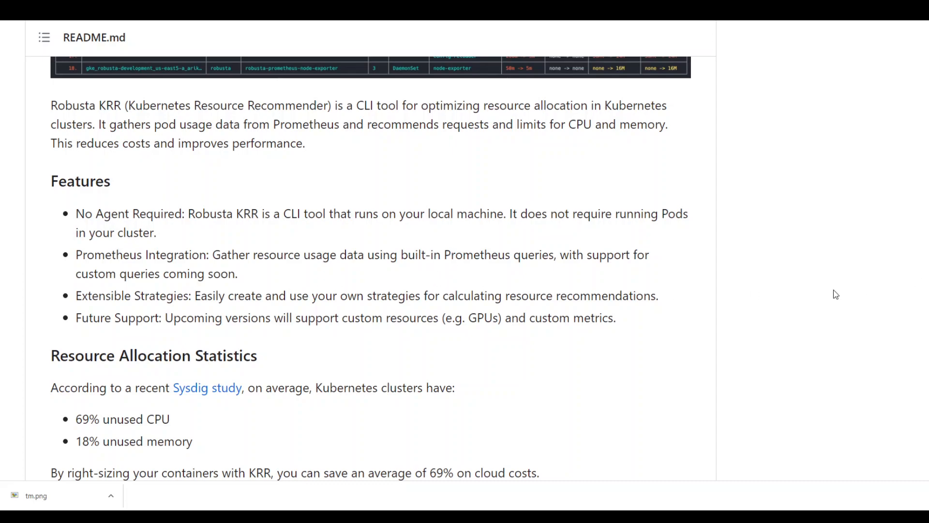
mouse_move(739, 268)
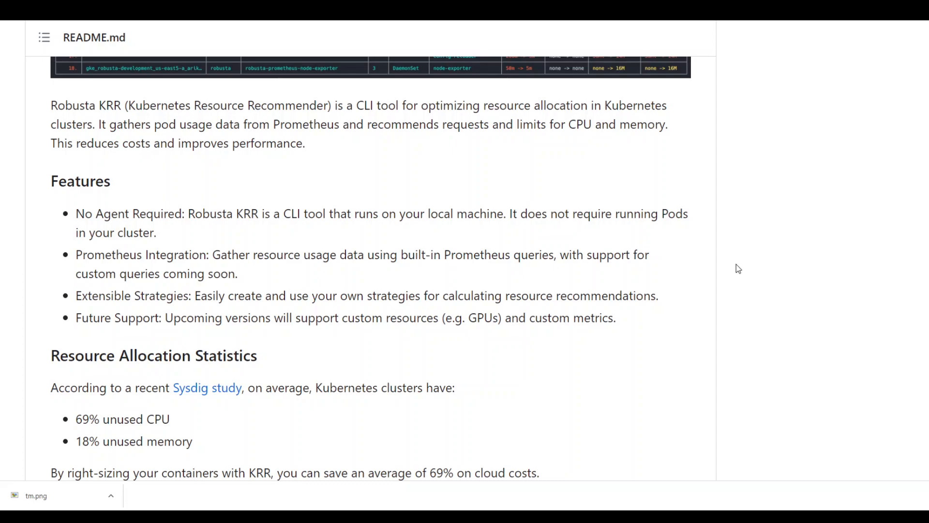
mouse_move(726, 268)
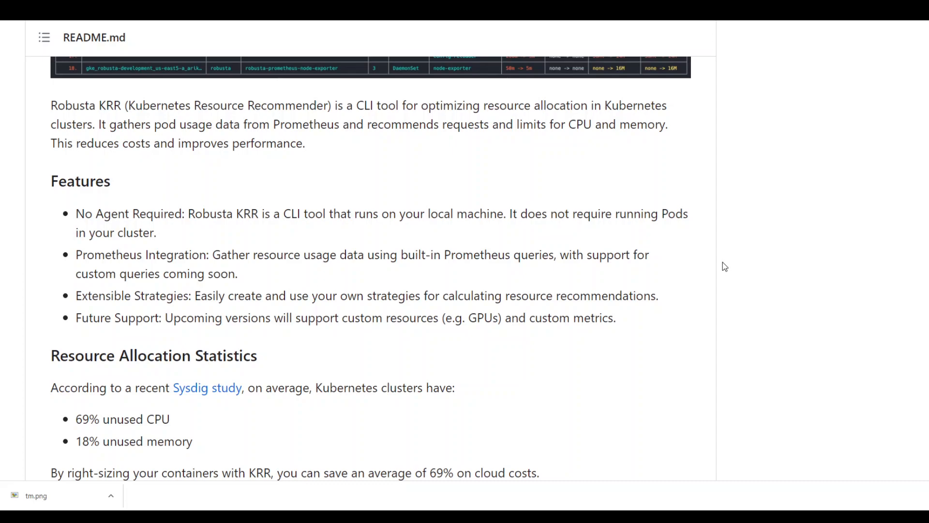
mouse_move(774, 334)
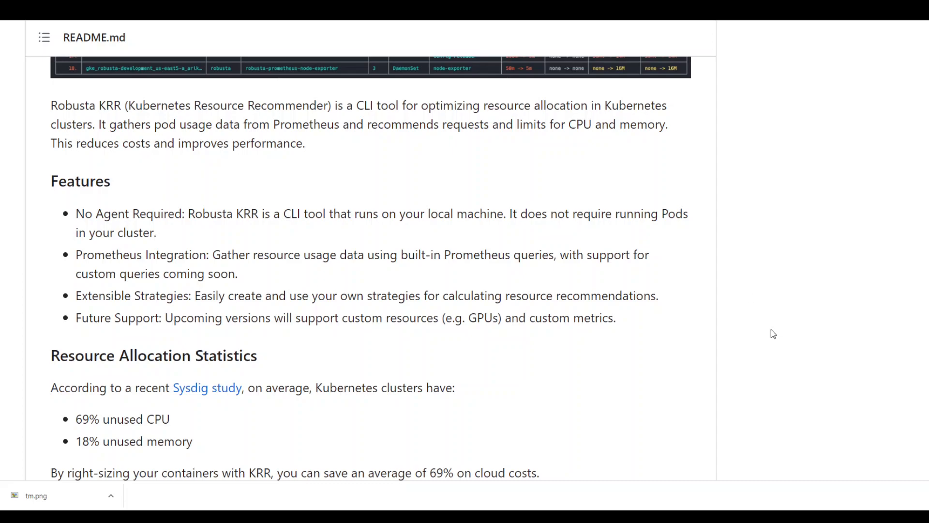
scroll("down", 3)
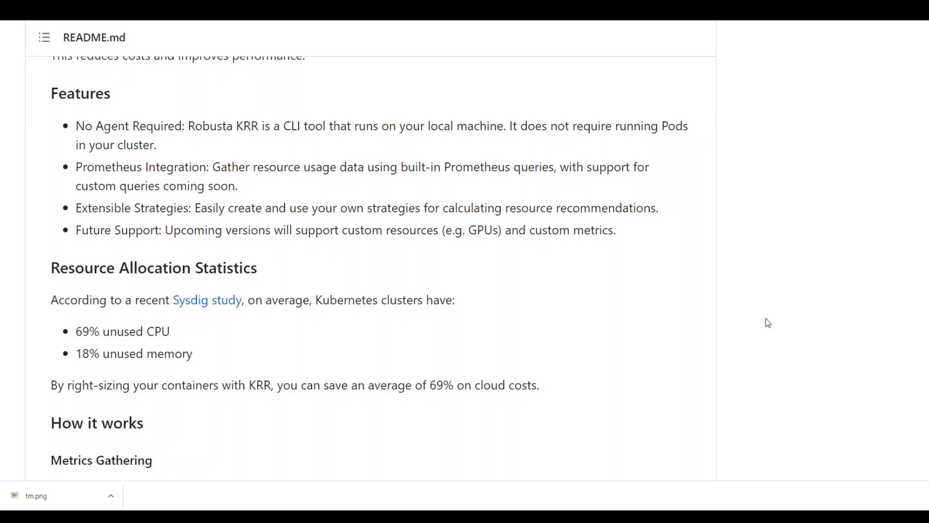
mouse_move(585, 353)
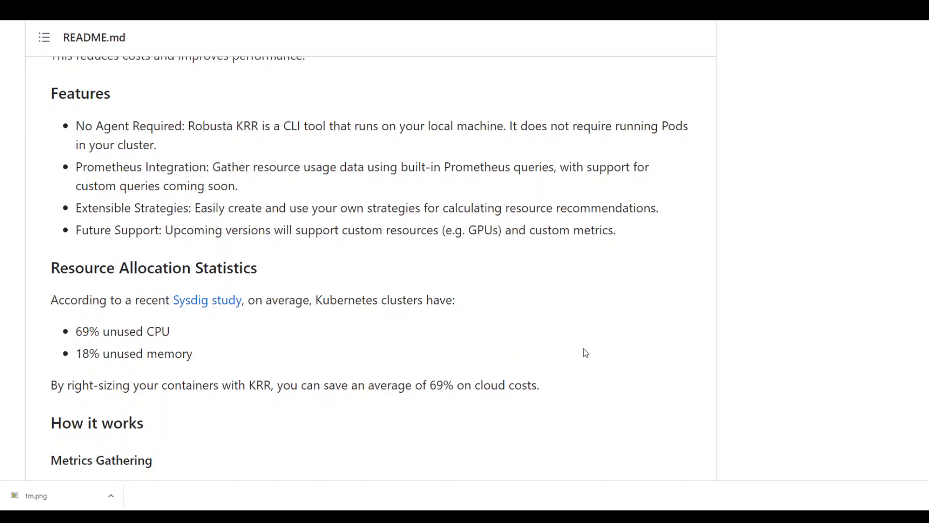
Scroll past Metrics Gathering, Algorithm and Prometheus notes to the Kubernetes VPA table
scroll("down", 3)
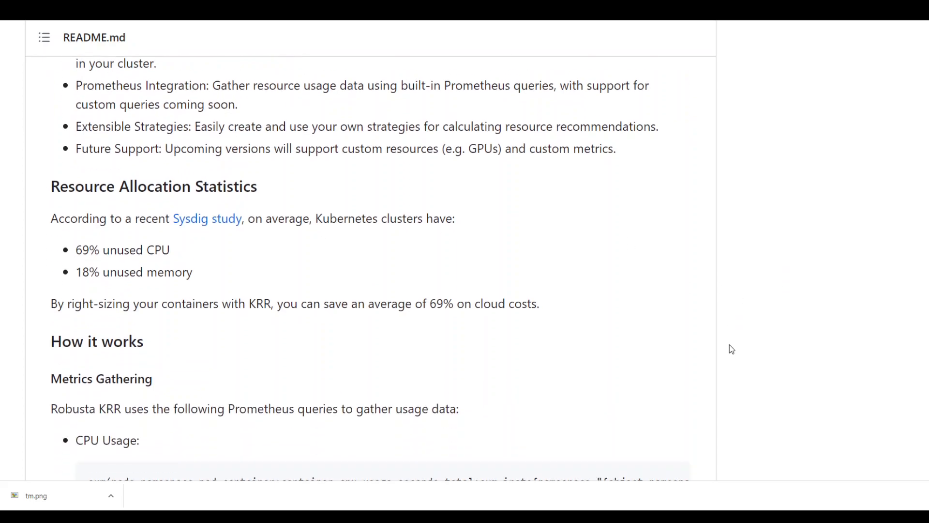
scroll("down", 3)
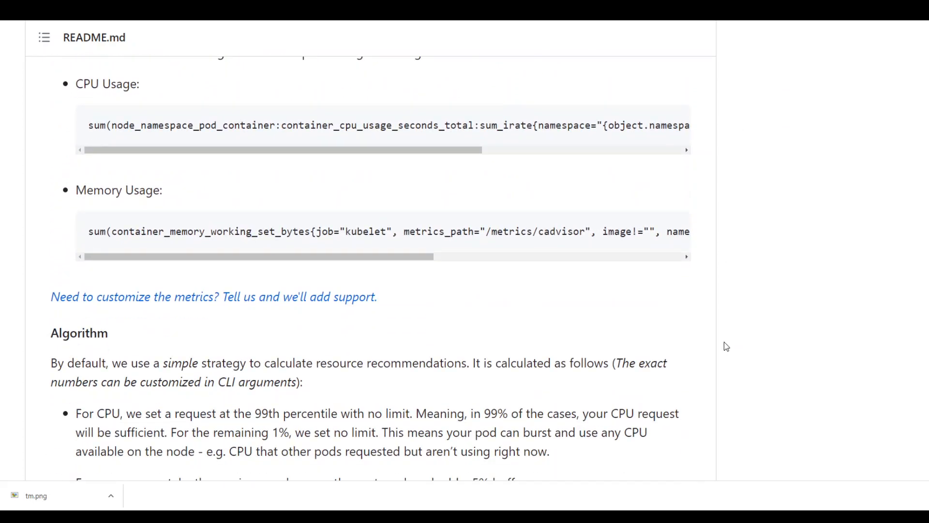
mouse_move(697, 346)
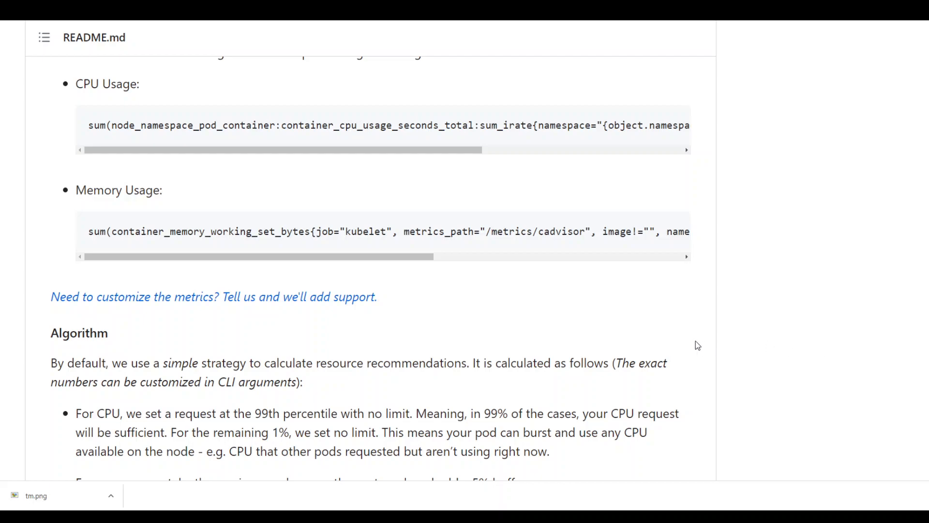
mouse_move(208, 156)
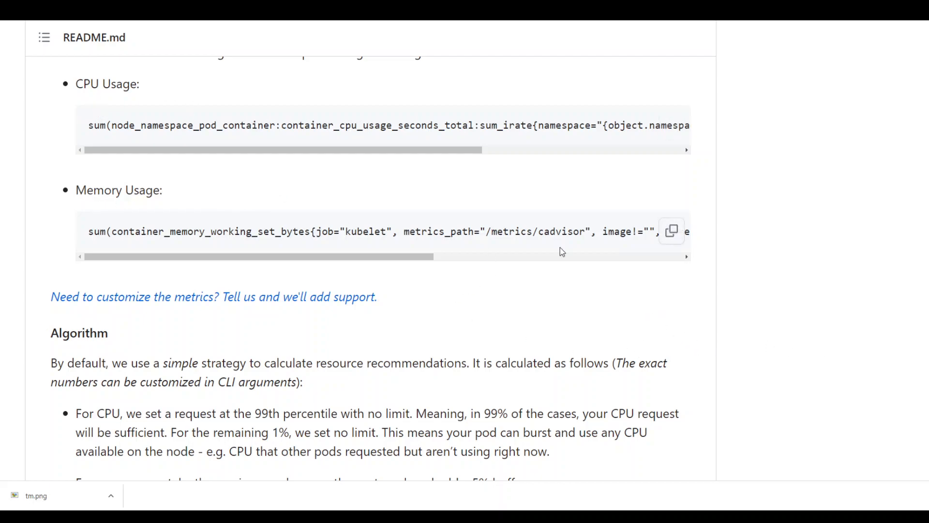
scroll("down", 3)
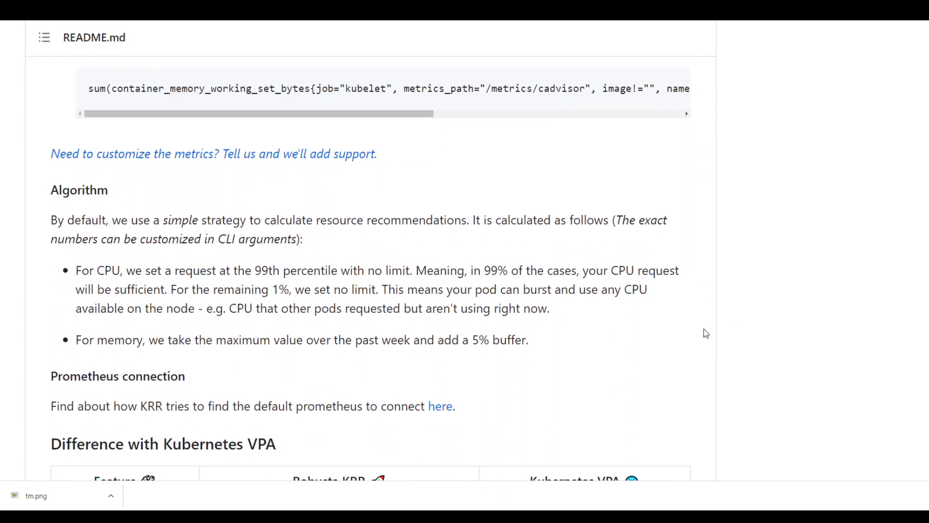
scroll("down", 3)
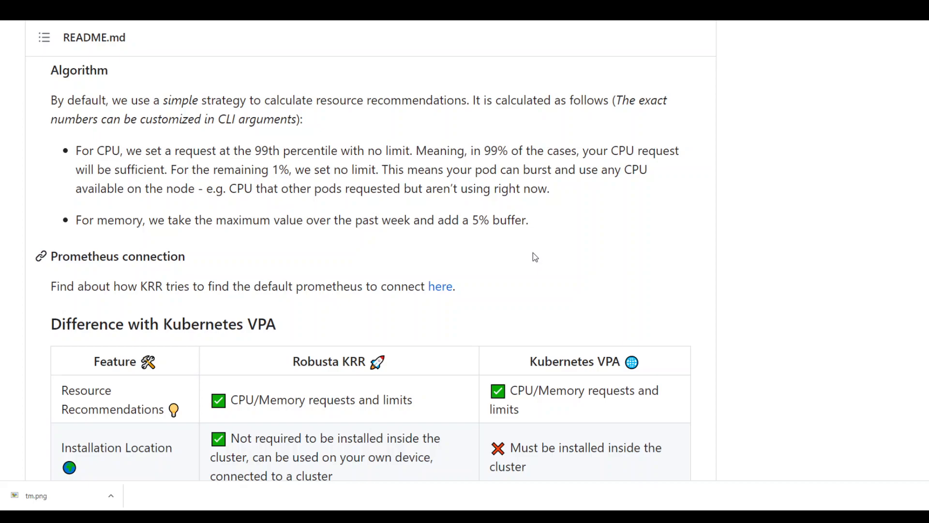
mouse_move(342, 259)
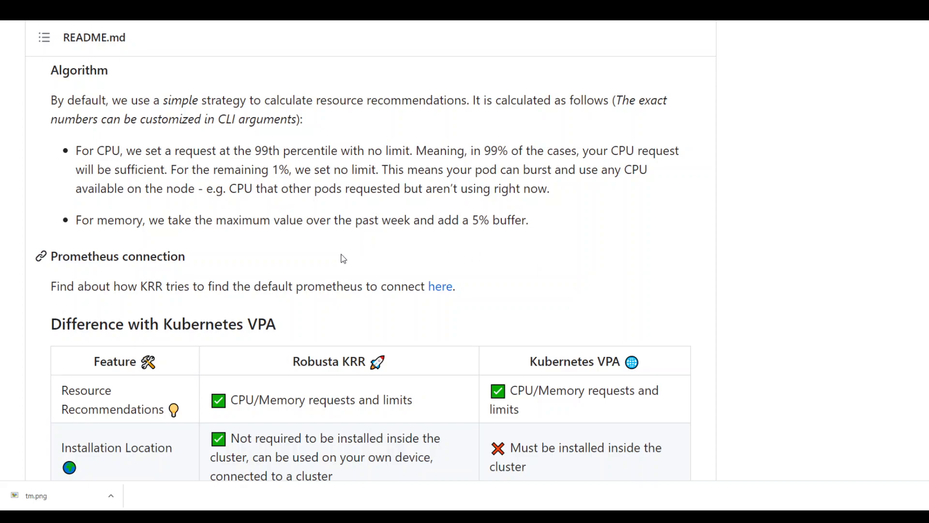
mouse_move(100, 174)
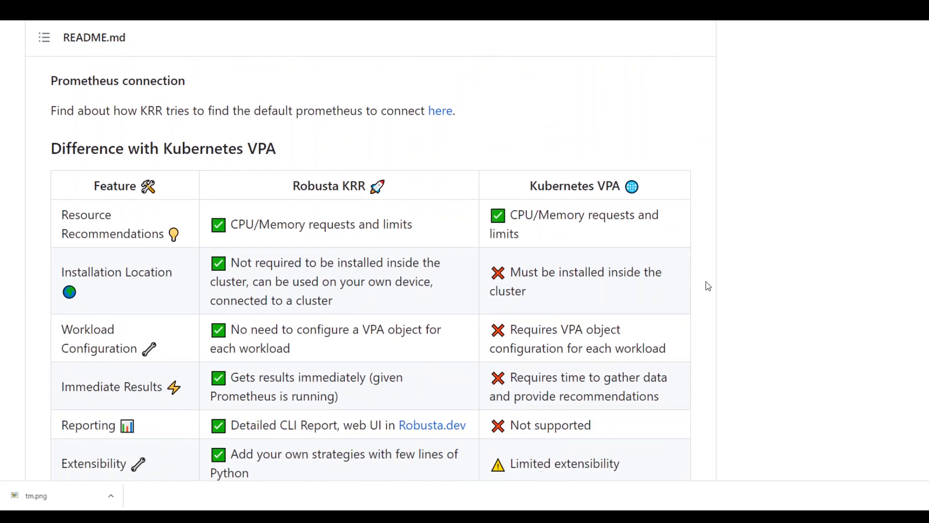
Scroll the VPA comparison table through reporting, extensibility, custom metrics and custom resources rows
scroll("down", 3)
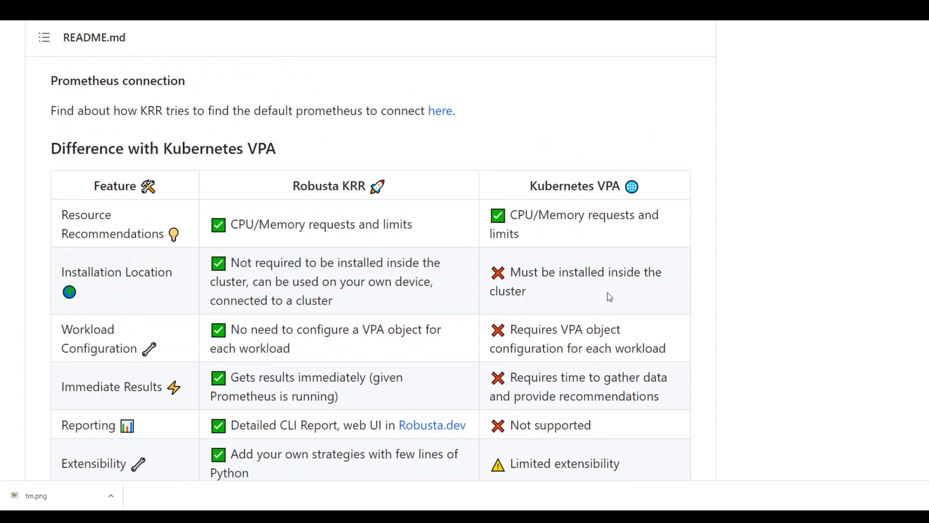
scroll("down", 3)
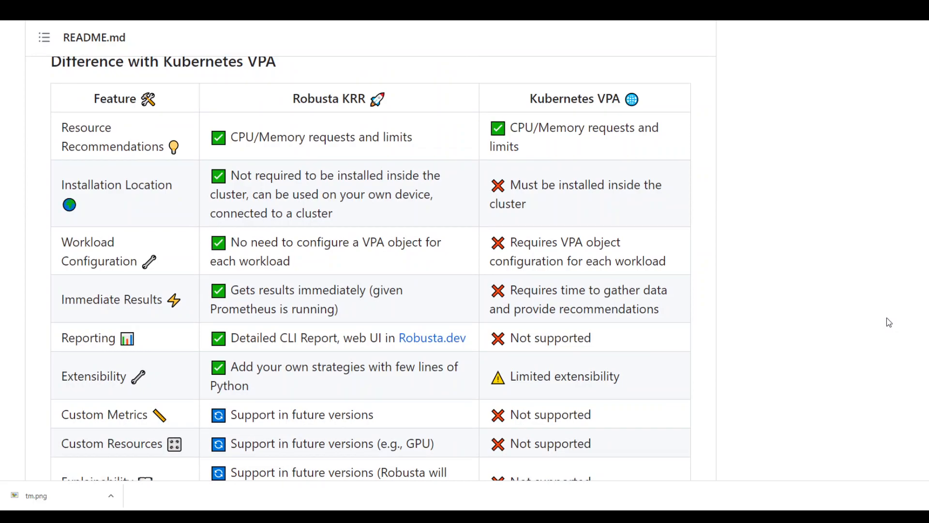
mouse_move(832, 309)
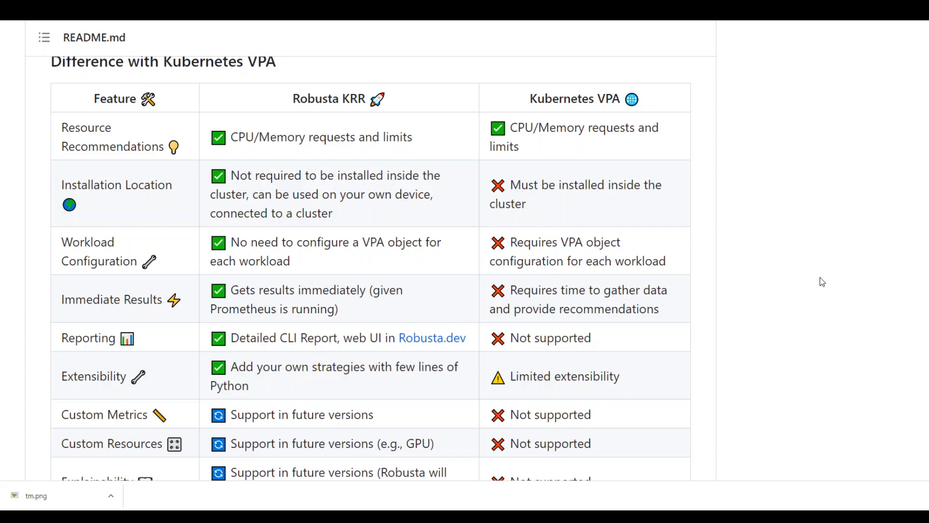
mouse_move(812, 281)
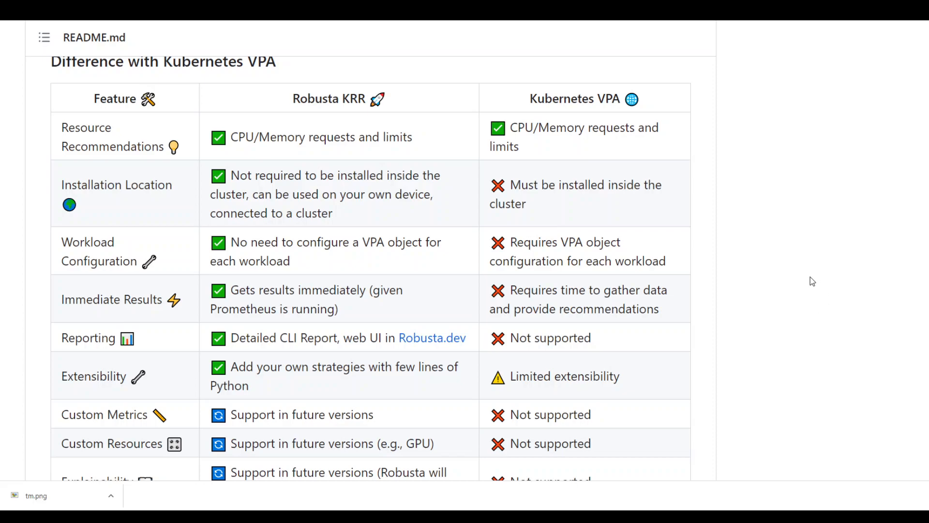
mouse_move(813, 313)
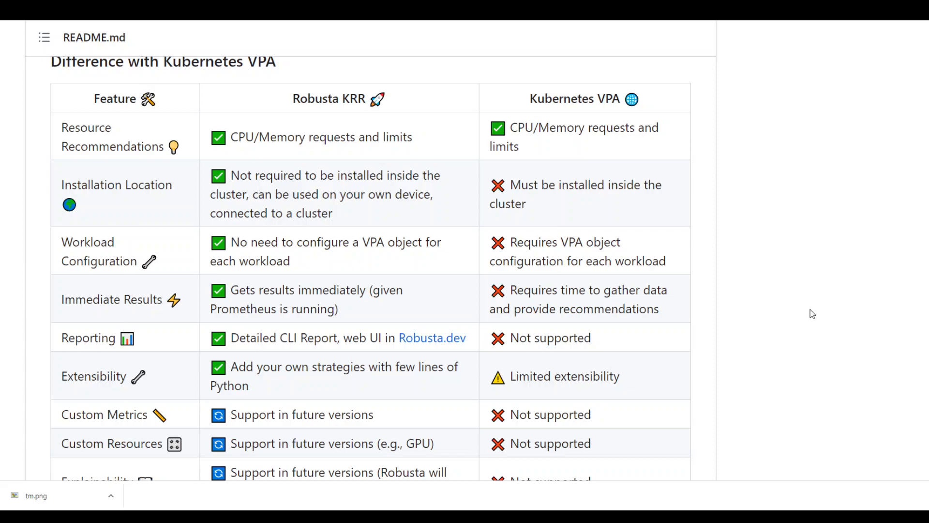
mouse_move(788, 311)
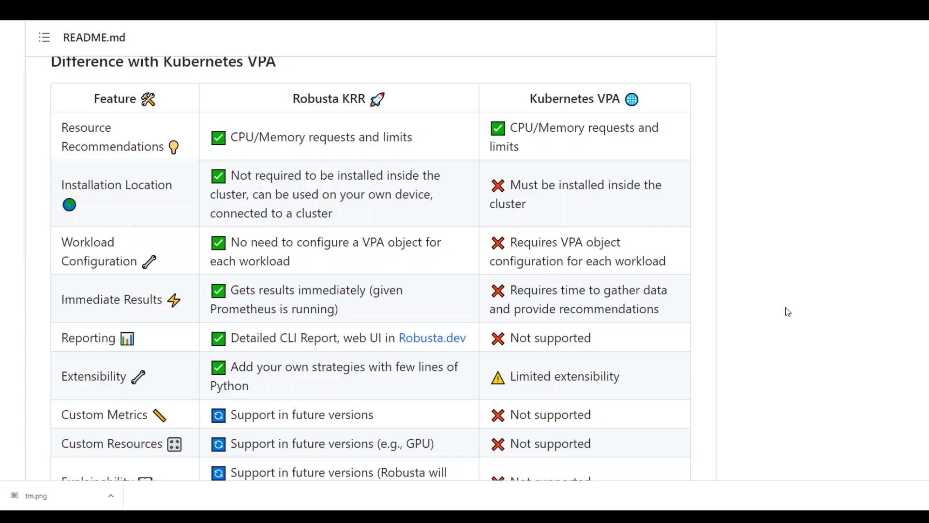
Scroll past the Robusta UI integration screenshot to the Installation steps and Usage heading
scroll("down", 3)
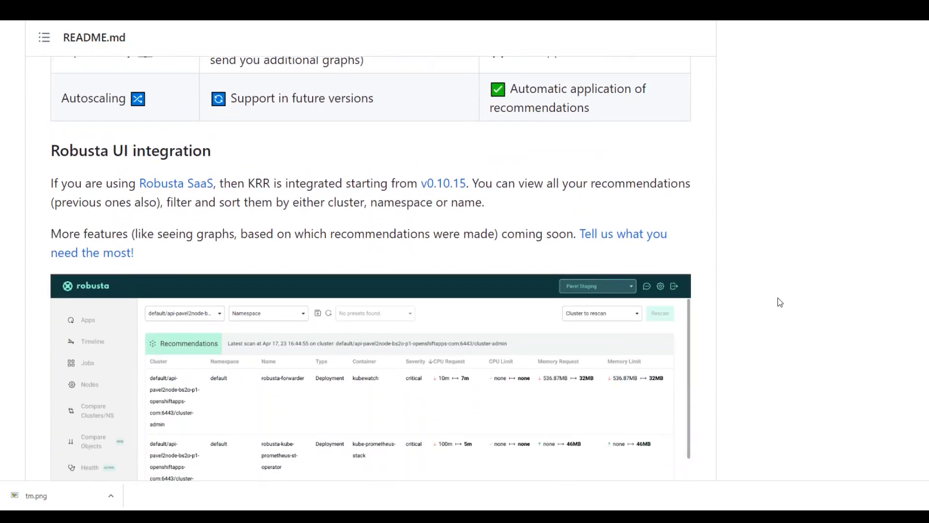
scroll("down", 3)
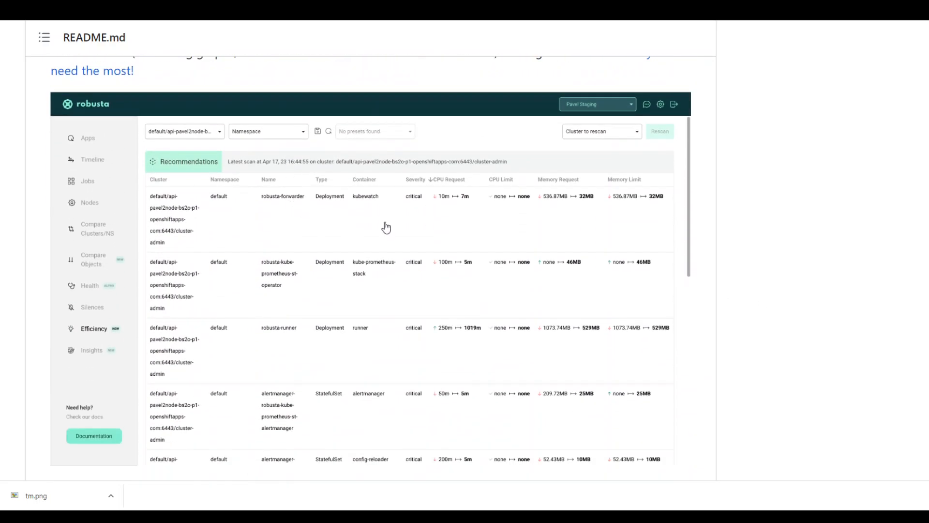
scroll("down", 3)
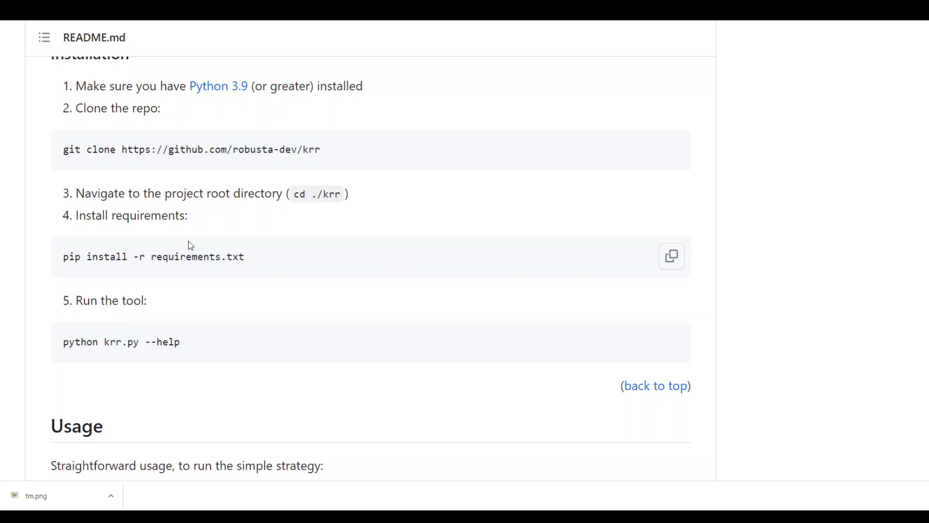
Read the Usage commands, highlighting 'python' in the JSON example, then reach the YAML example
scroll("down", 3)
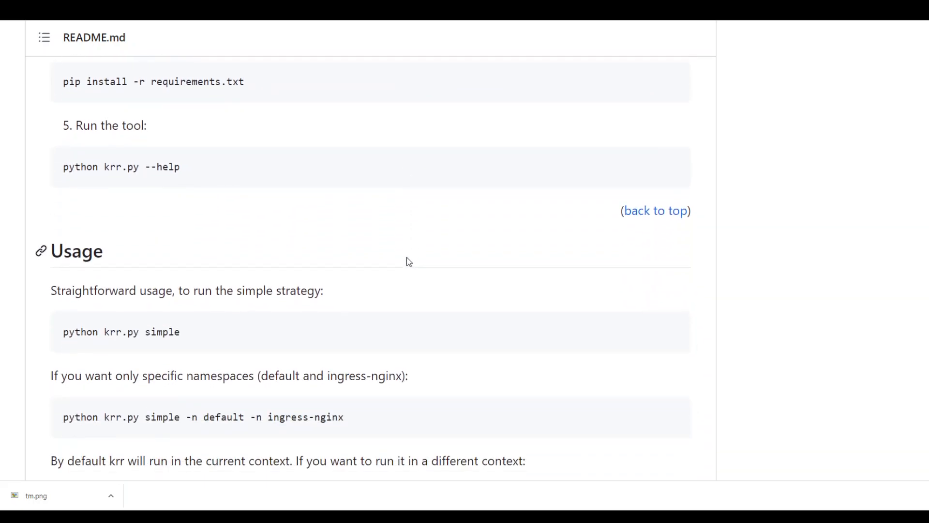
scroll("down", 3)
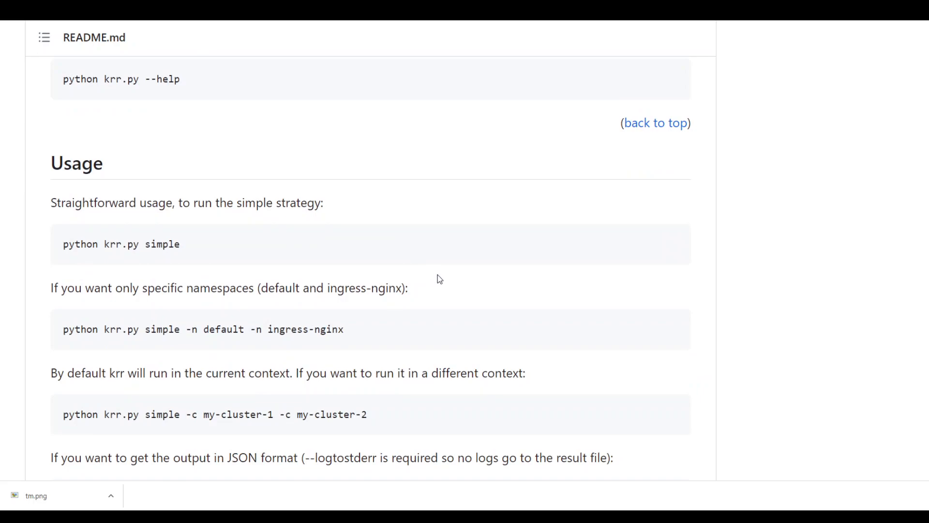
scroll("down", 3)
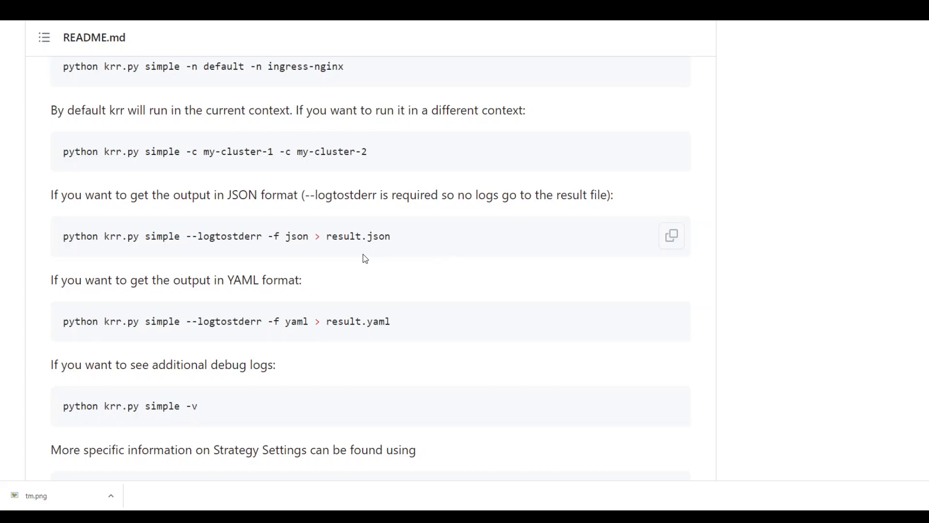
mouse_move(380, 219)
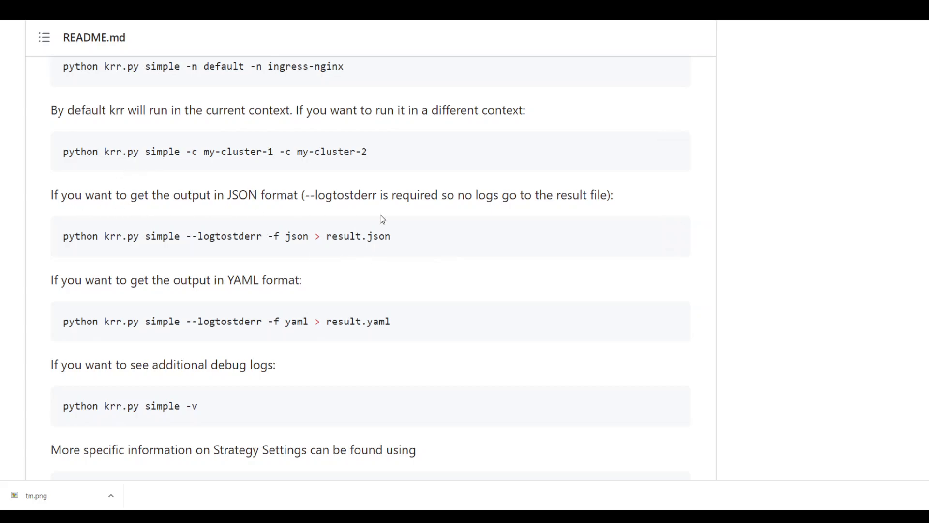
double_click(80, 236)
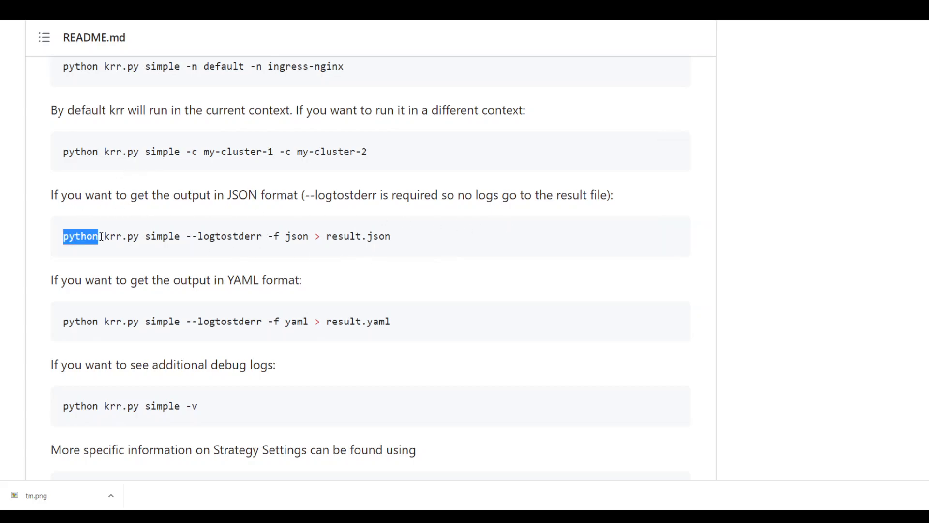
mouse_move(217, 240)
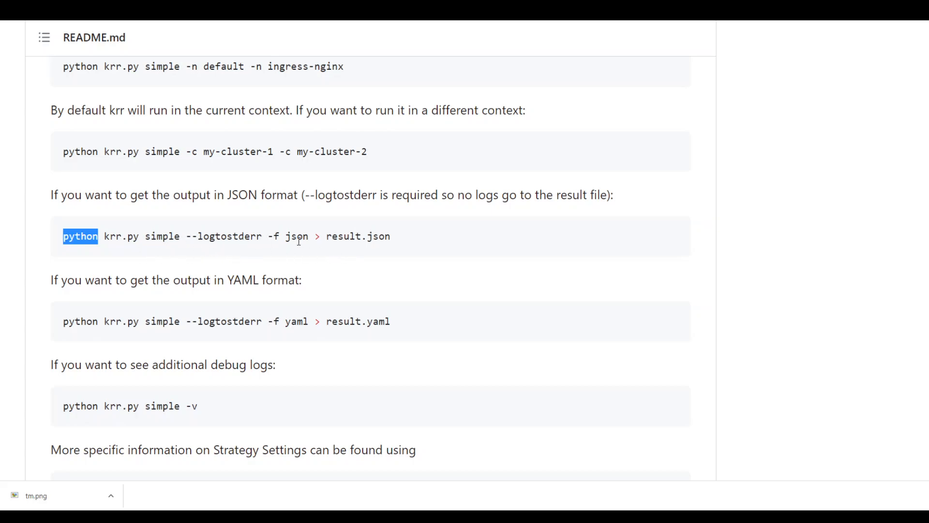
mouse_move(342, 259)
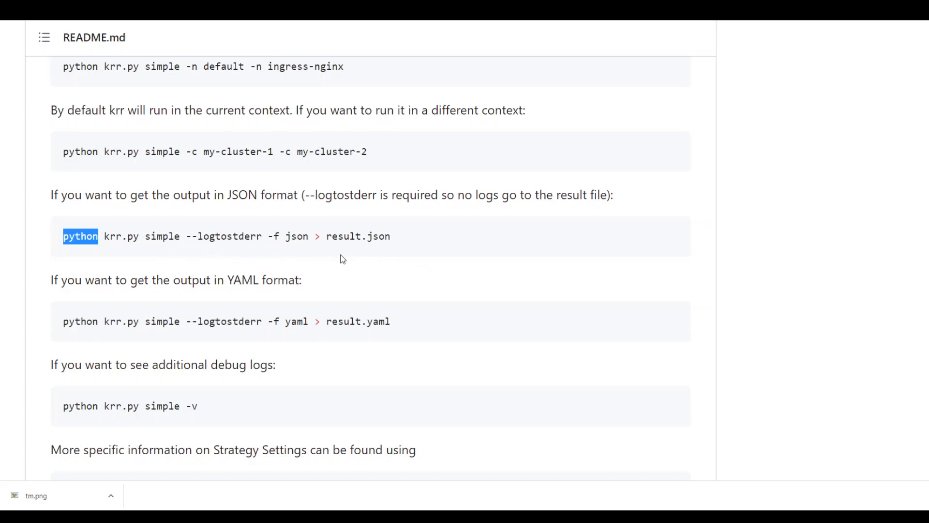
scroll("down", 3)
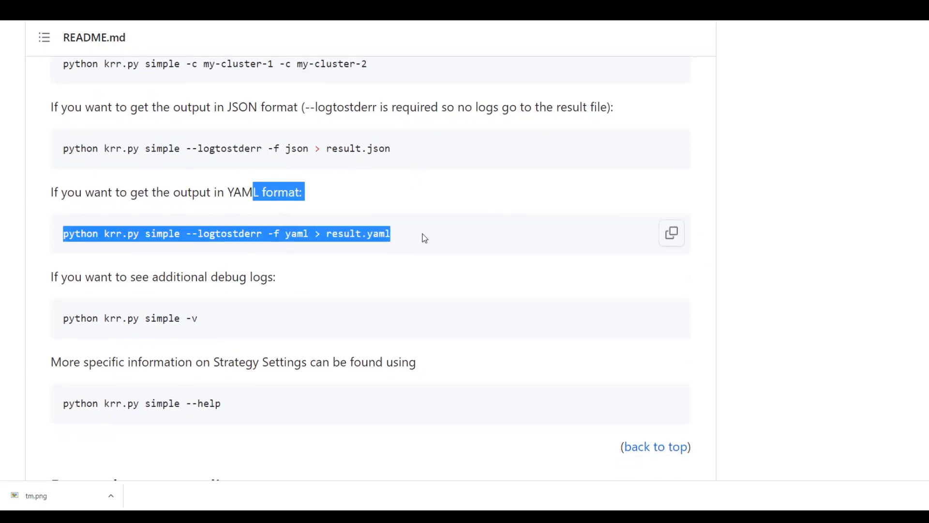
Scroll through Prometheus auto-discovery labels, port-forward example and custom strategy notes to Building
scroll("down", 3)
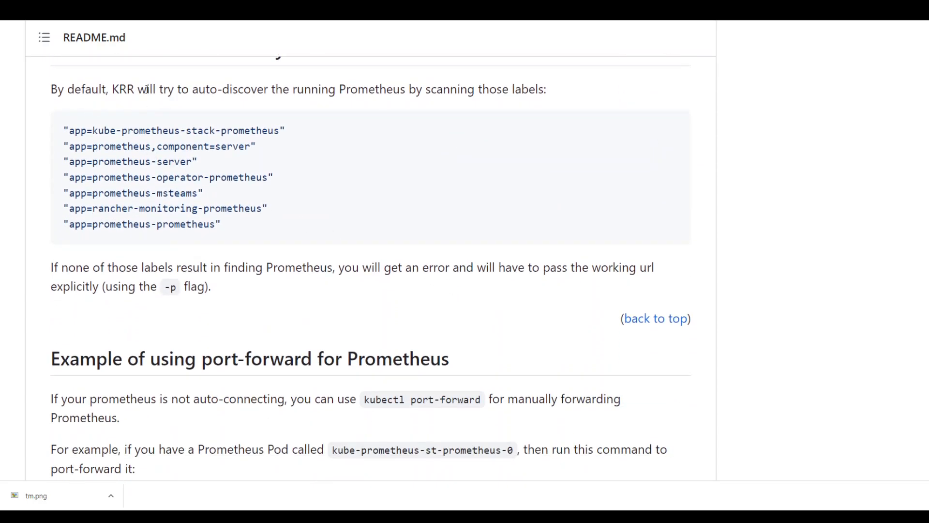
mouse_move(752, 100)
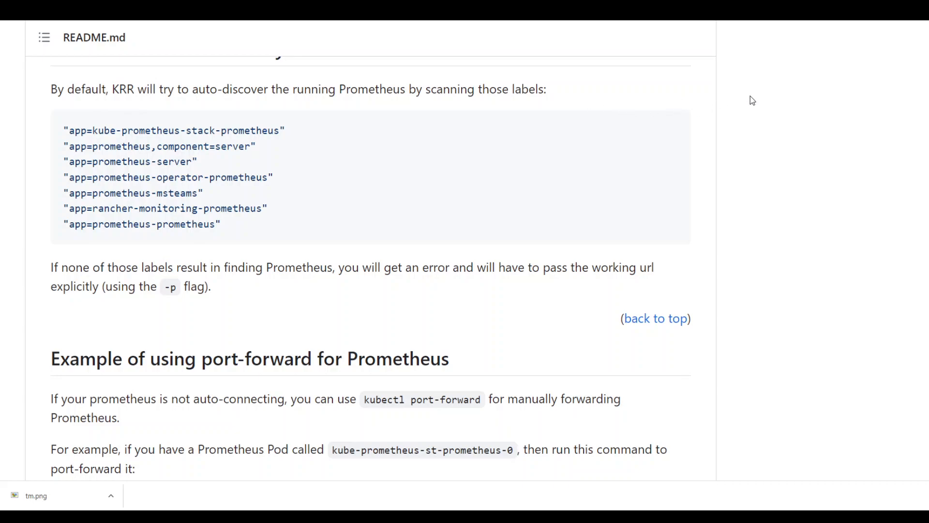
scroll("down", 3)
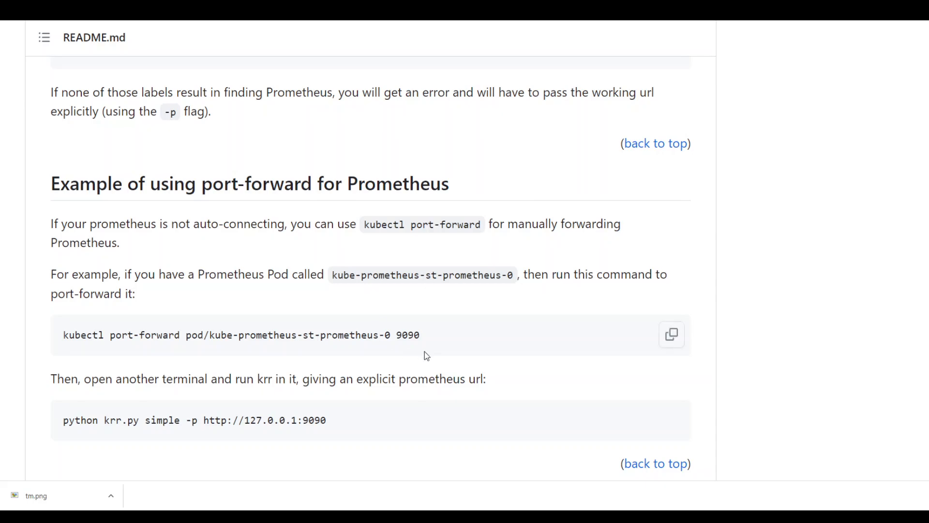
scroll("down", 3)
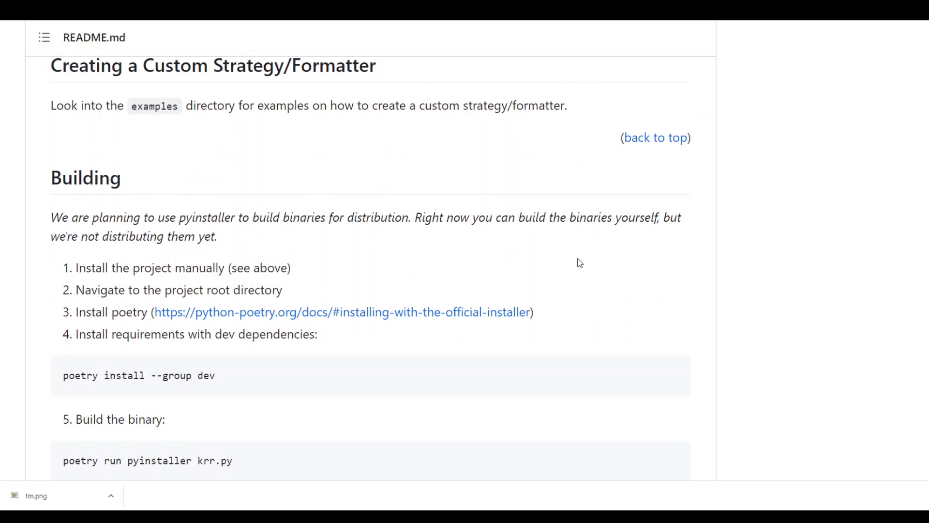
mouse_move(454, 344)
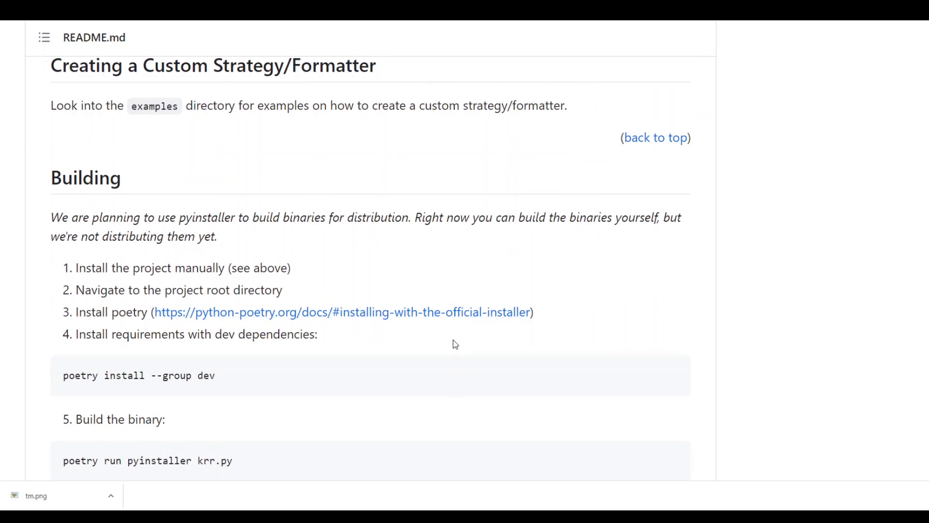
mouse_move(400, 337)
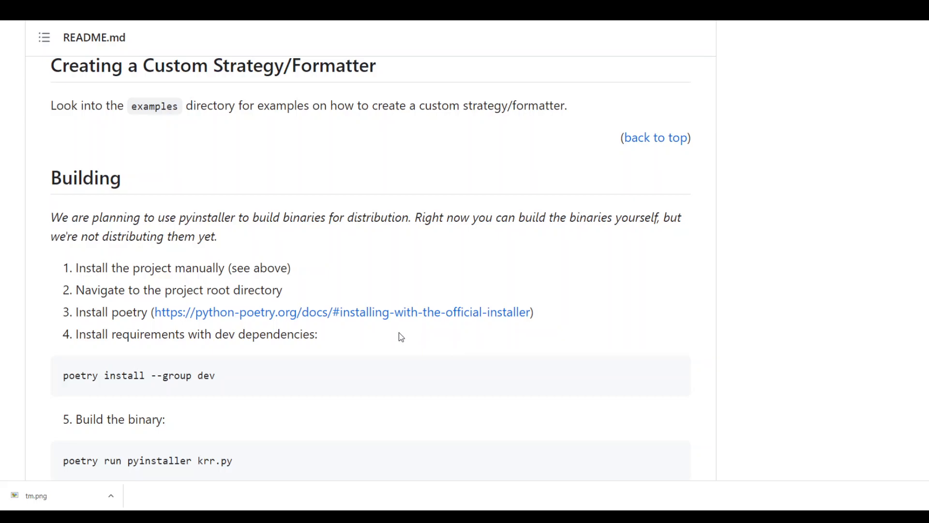
mouse_move(409, 329)
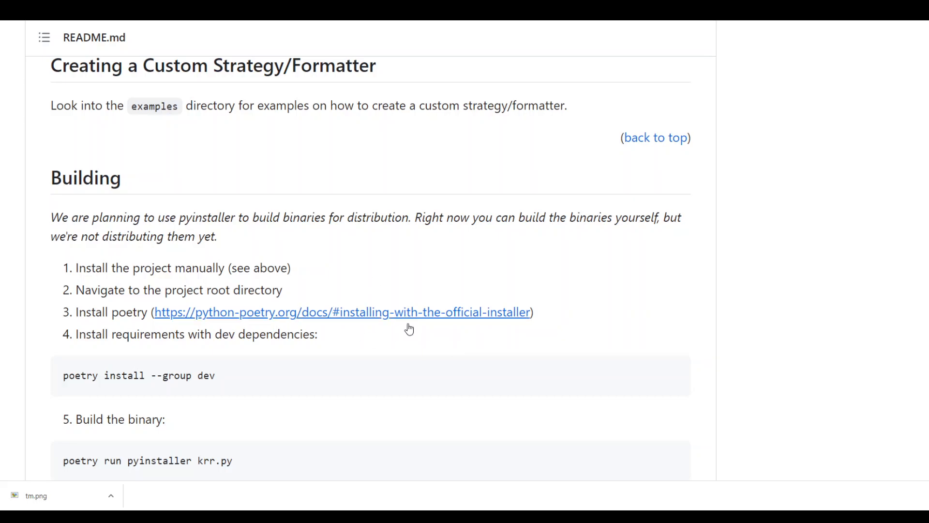
Scroll down from Building to the Testing section's pytest setup steps
scroll("down", 3)
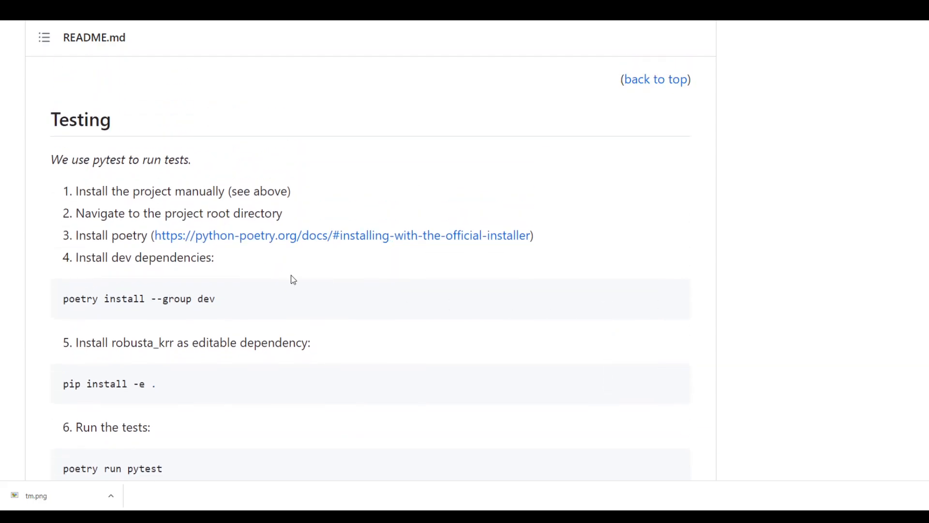
Scroll down to Contributing and License, then back up to the fork instructions
scroll("down", 3)
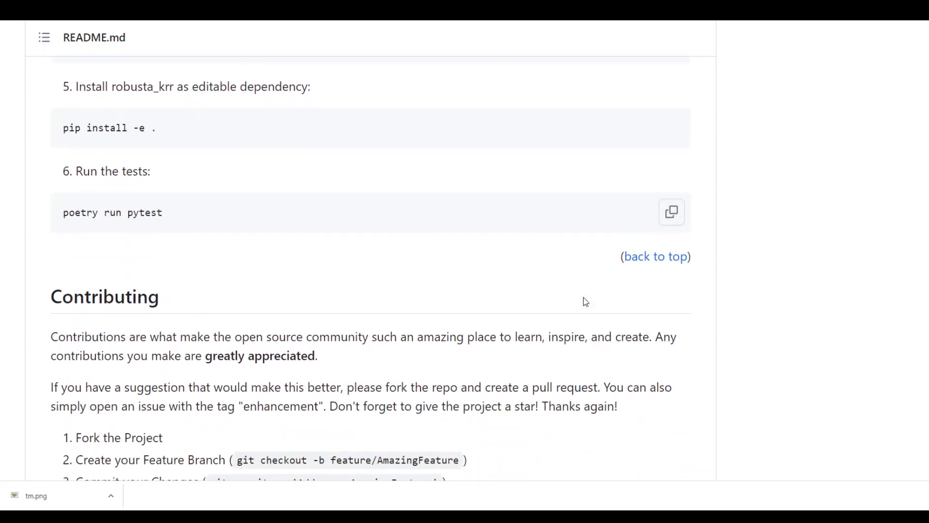
scroll("down", 3)
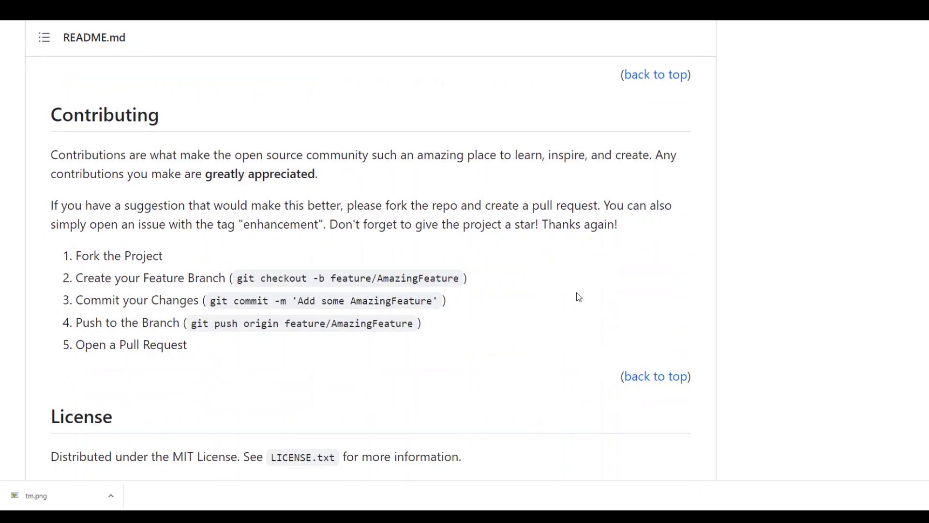
mouse_move(574, 291)
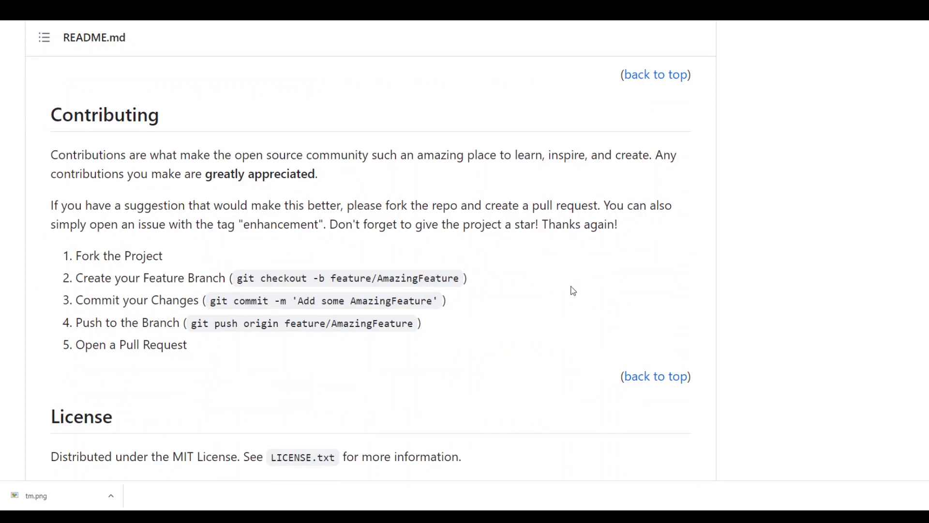
mouse_move(701, 305)
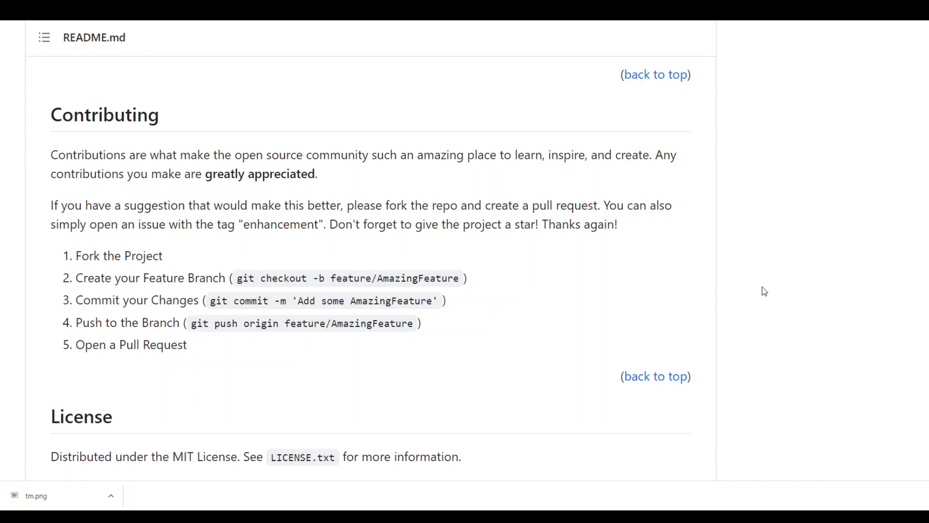
mouse_move(834, 218)
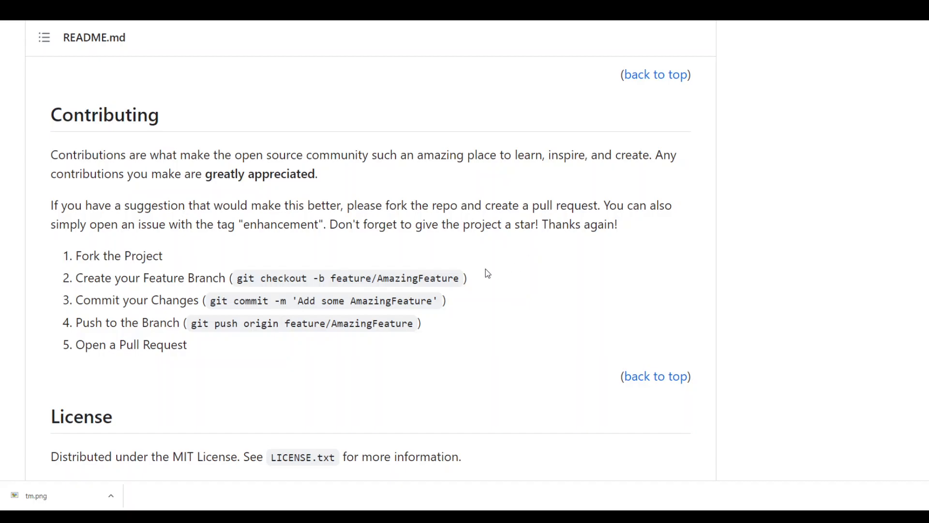
scroll("up", 3)
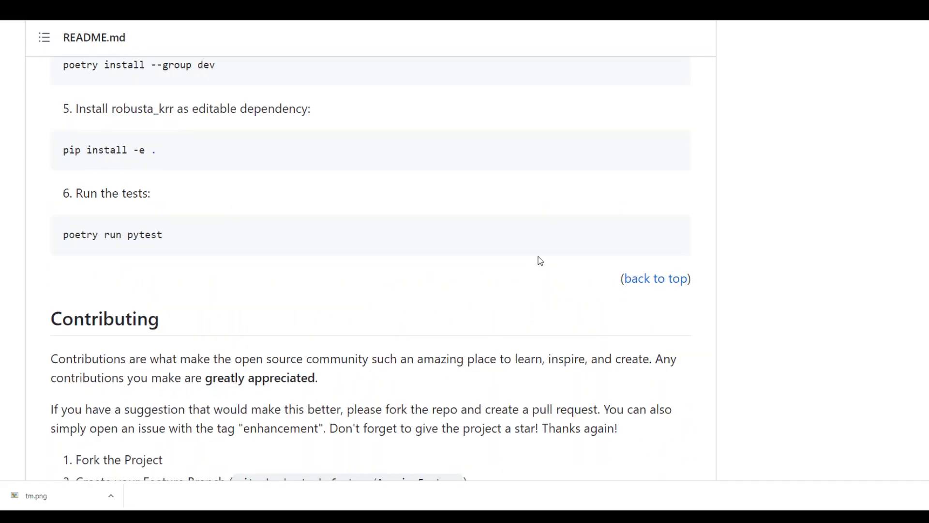
Scroll back up past Installation to the Robusta UI recommendations screenshot
scroll("up", 3)
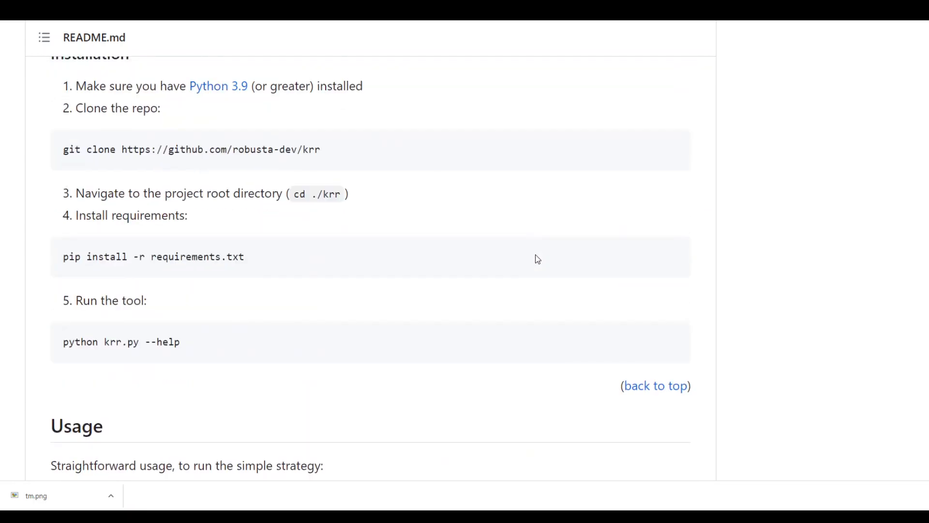
scroll("down", 3)
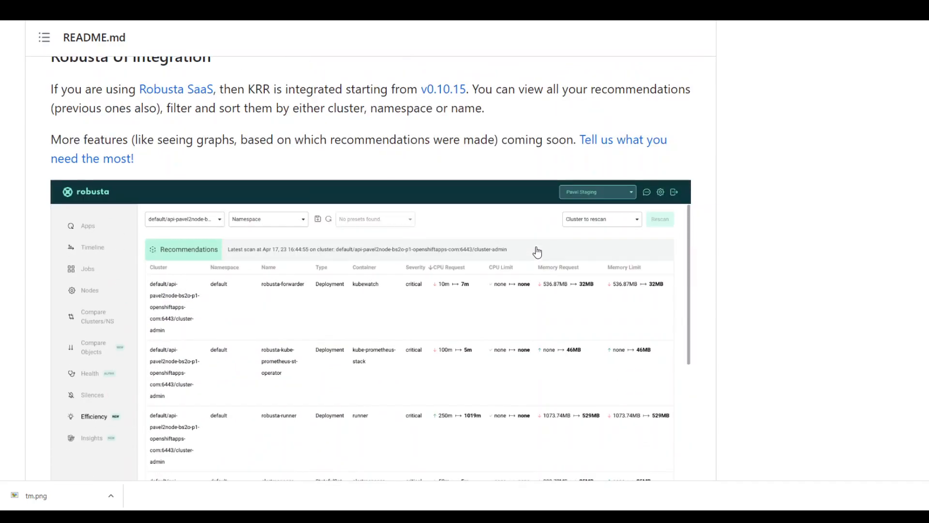
mouse_move(476, 309)
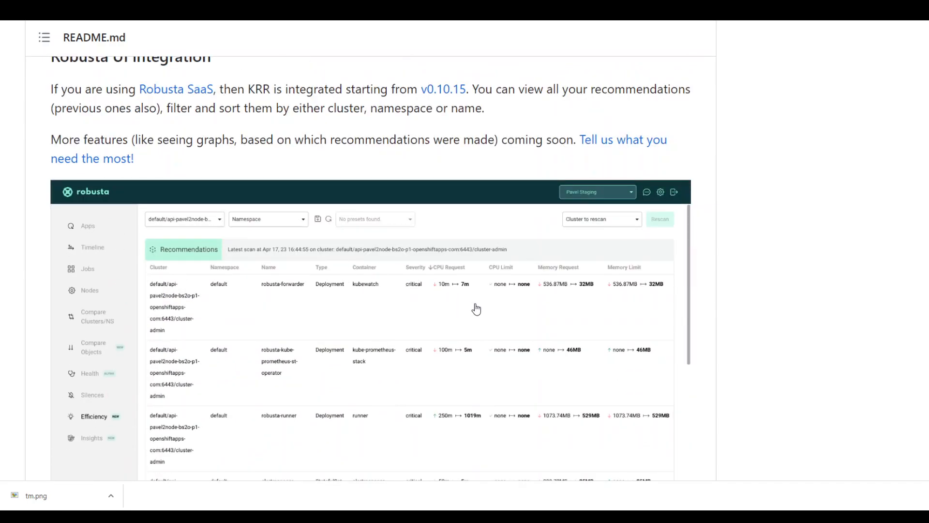